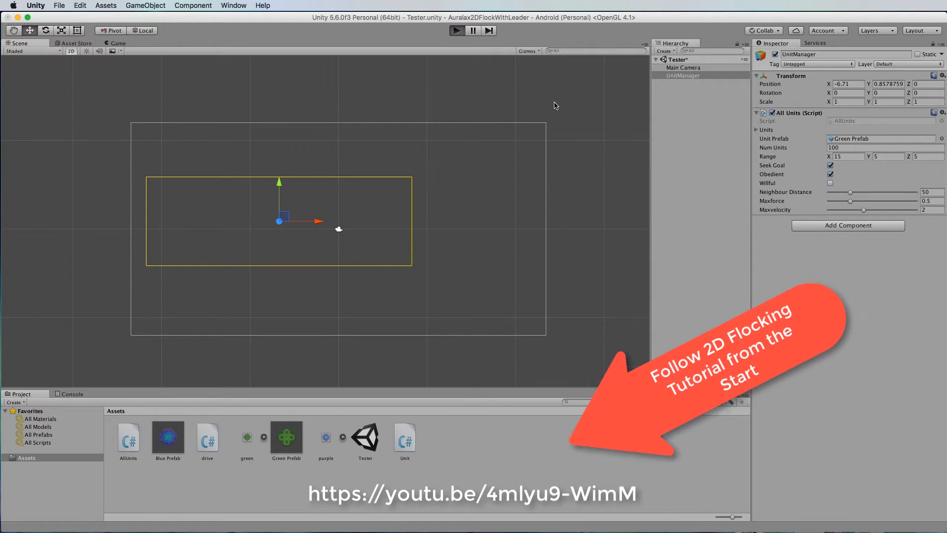
- Run the flocking simulation briefly with UnitManager selected, then stop it
click(456, 30)
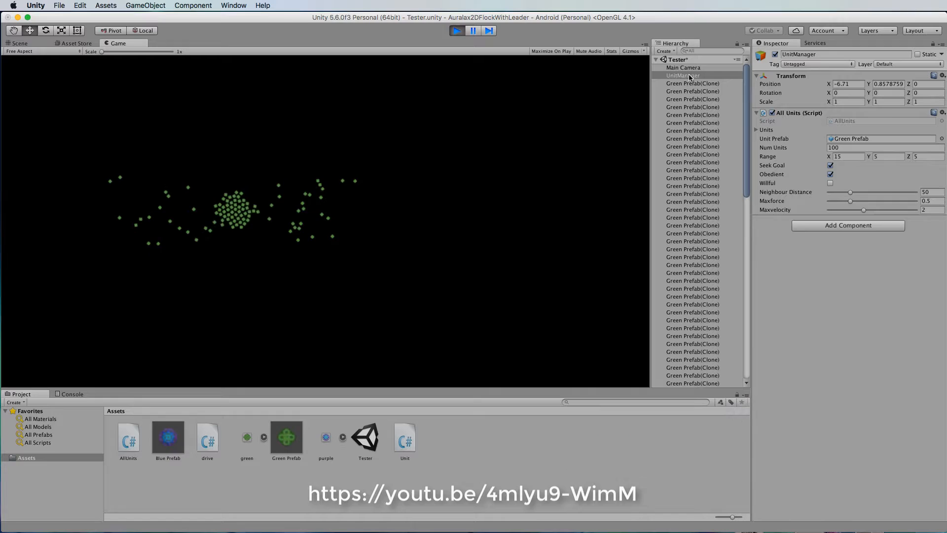
click(682, 75)
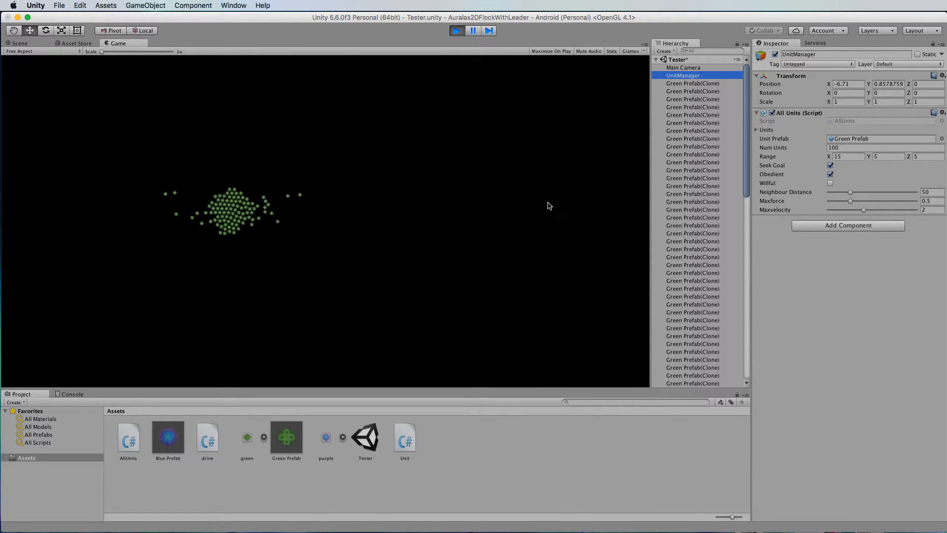
click(887, 83)
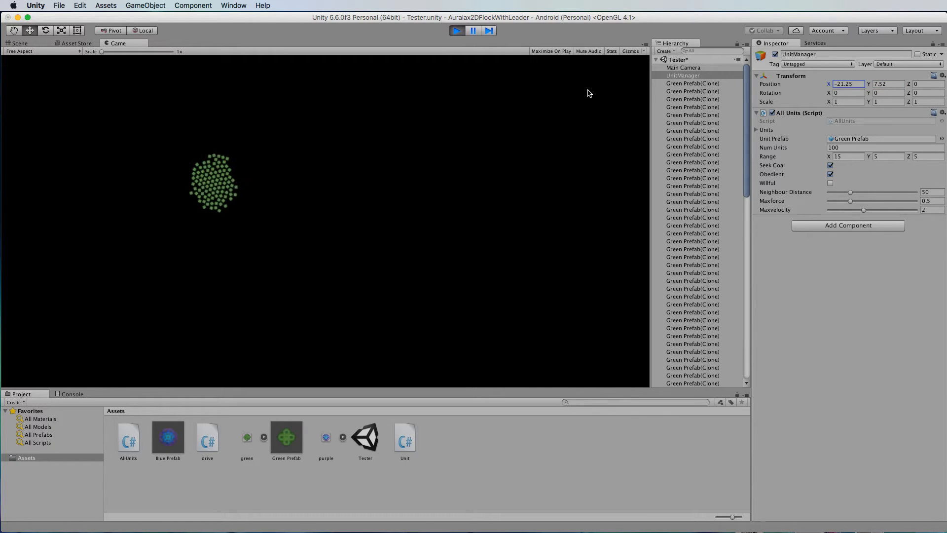
click(19, 42)
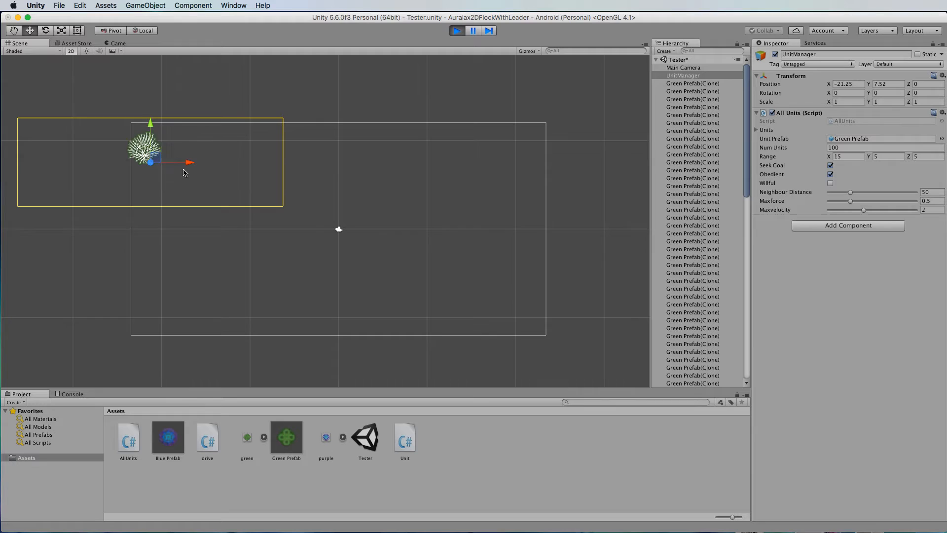
click(456, 31)
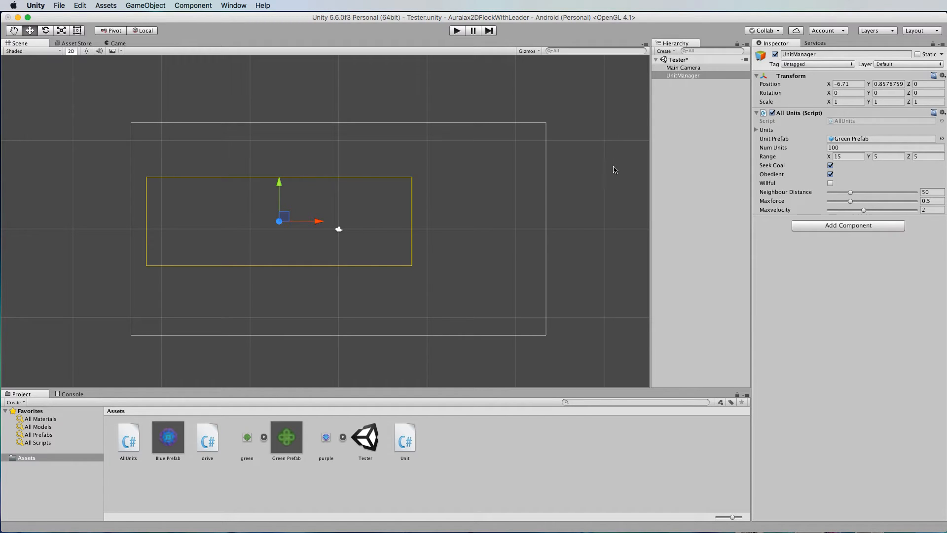
mouse_move(628, 164)
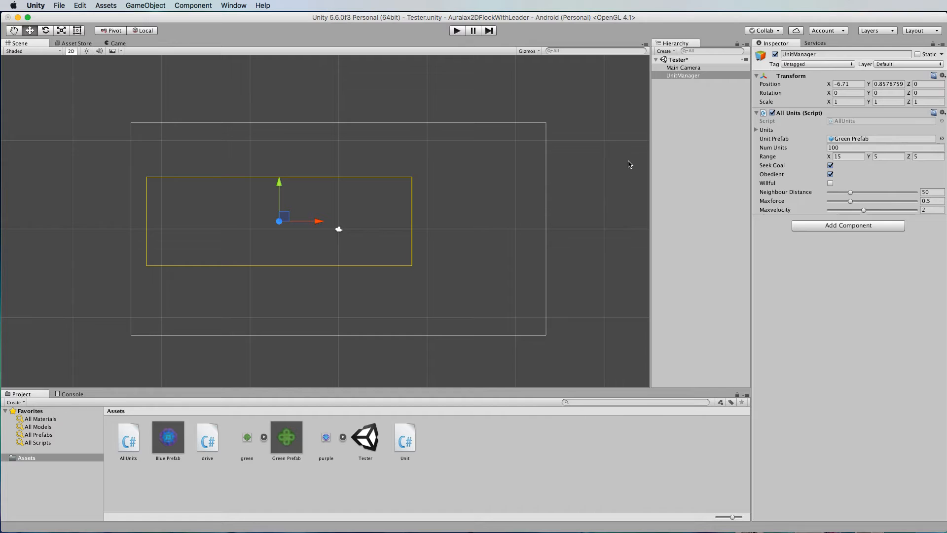
mouse_move(703, 127)
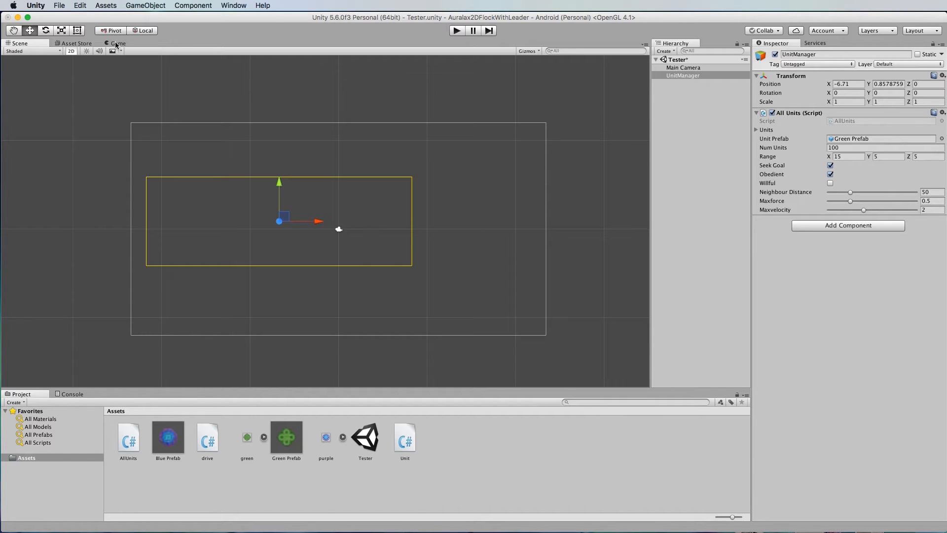
- Dock the Game view beside the Scene view
click(115, 43)
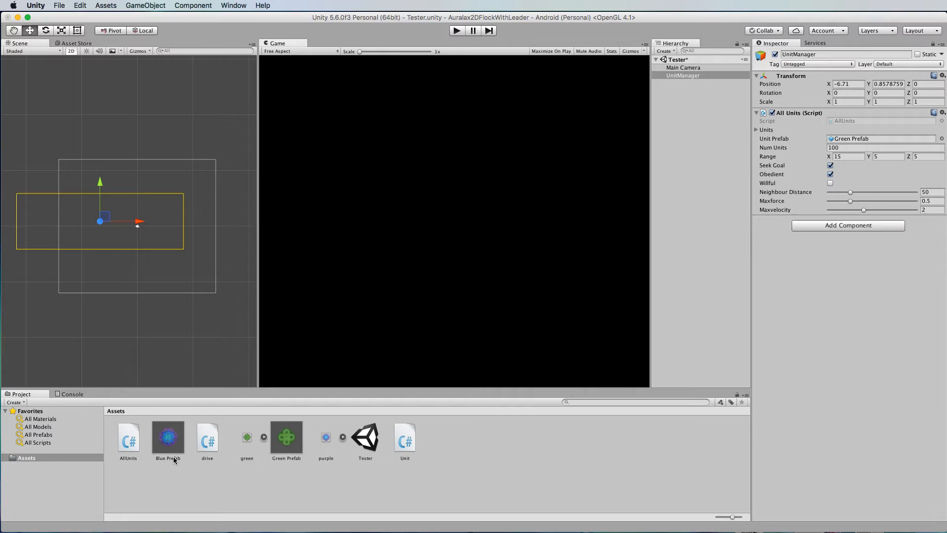
mouse_move(169, 426)
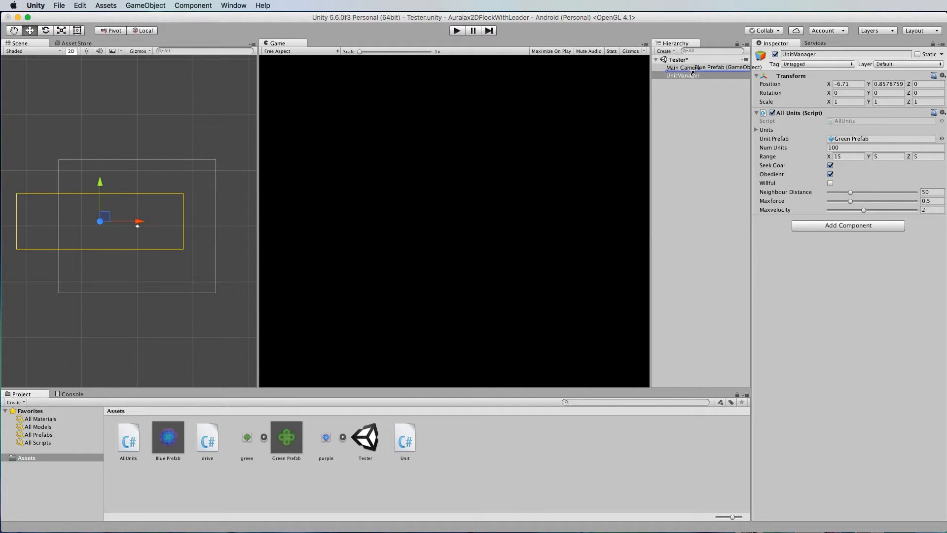
- Add a Blue Prefab as a child of UnitManager and select it as the leader
double_click(683, 75)
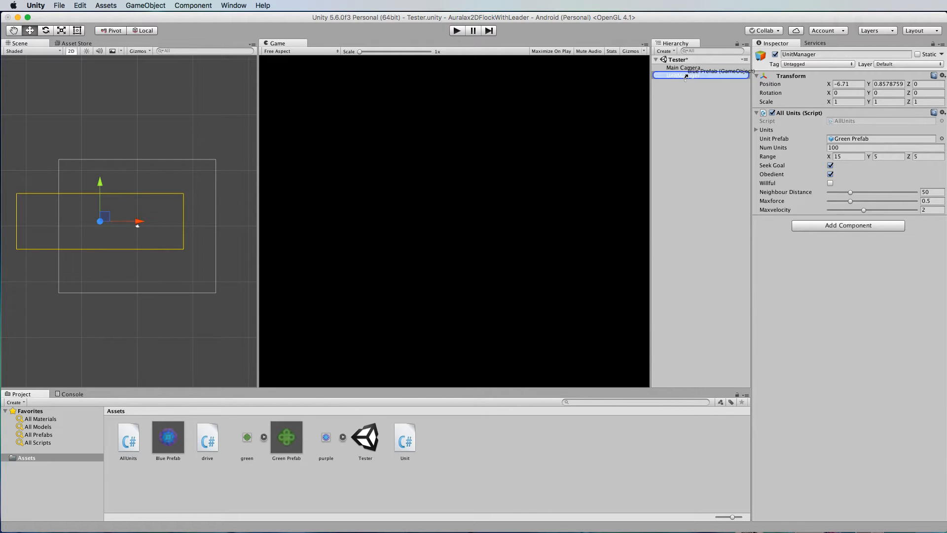
click(687, 83)
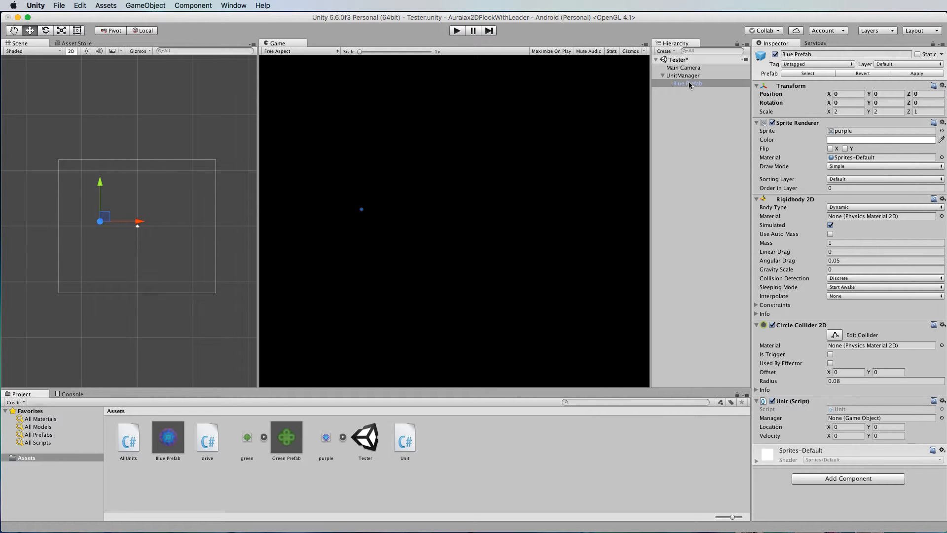
click(684, 74)
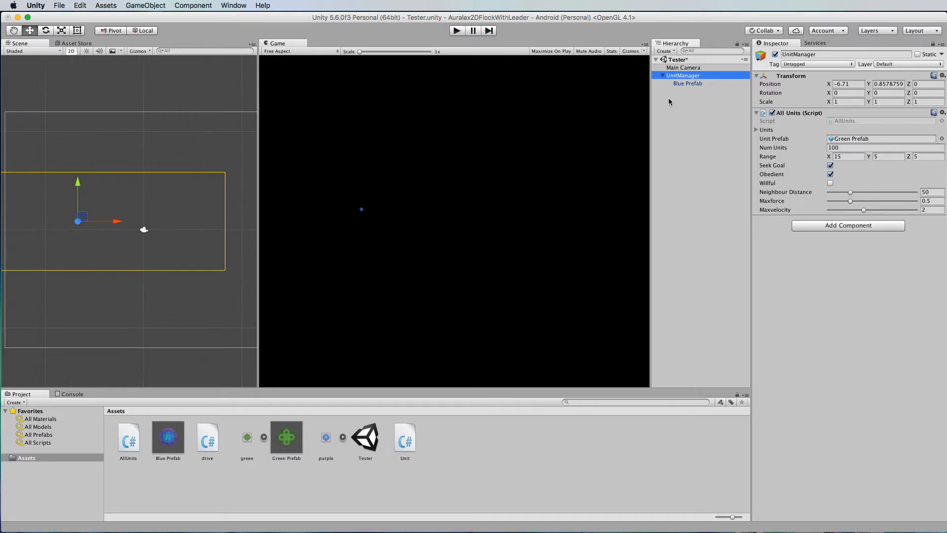
click(688, 83)
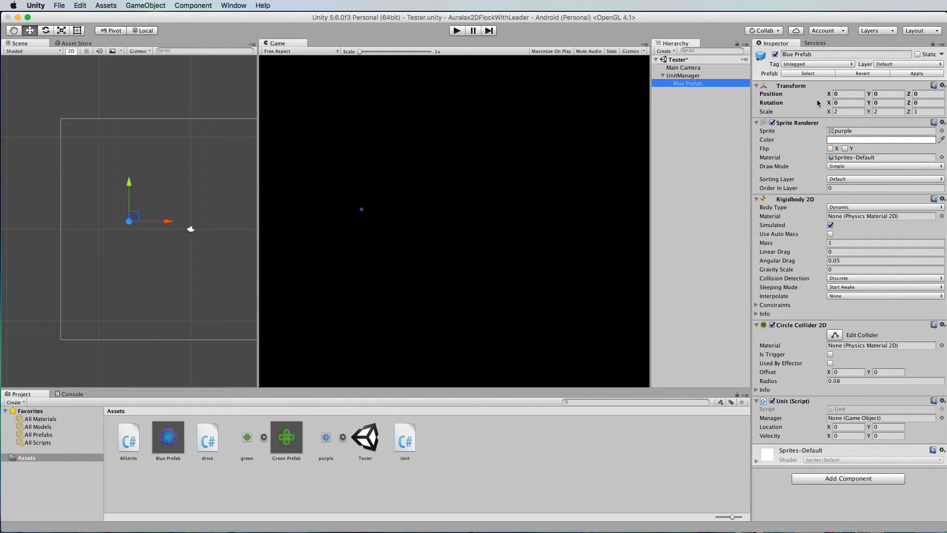
mouse_move(760, 134)
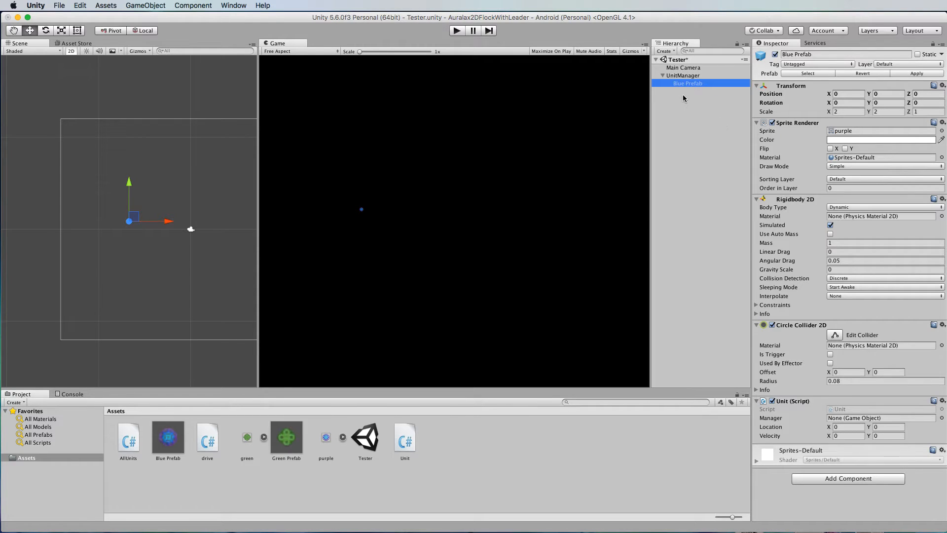
mouse_move(734, 314)
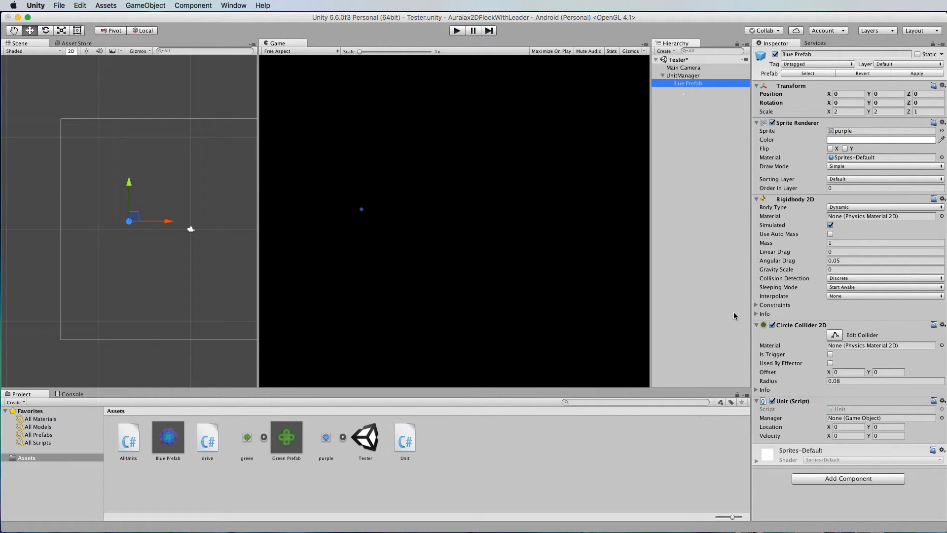
mouse_move(785, 409)
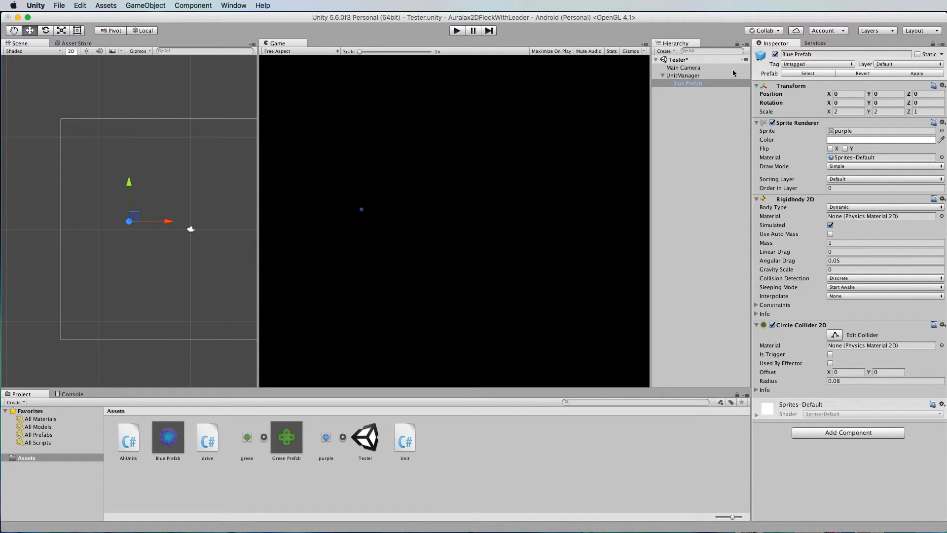
- Scale the Blue Prefab leader to 5 on X, Y and Z
click(845, 111)
text(5)
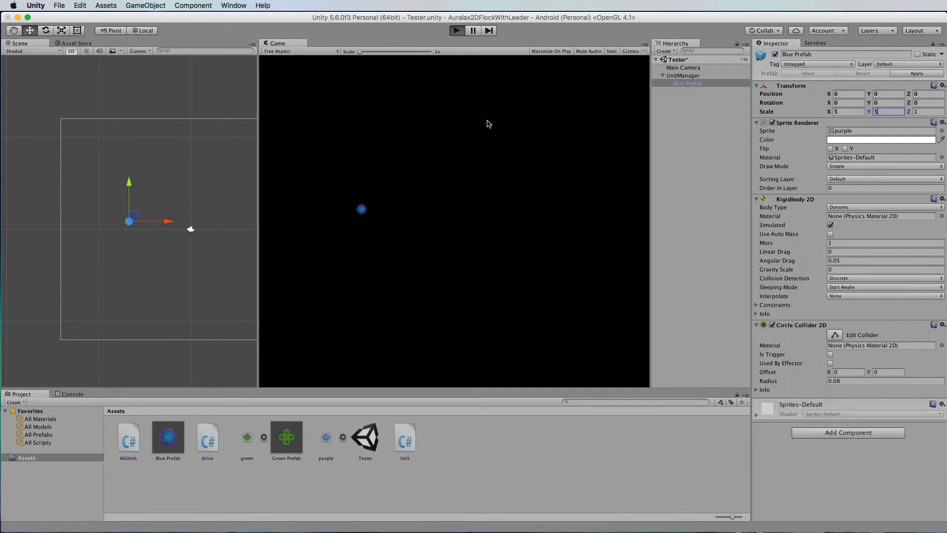
click(456, 30)
text(5)
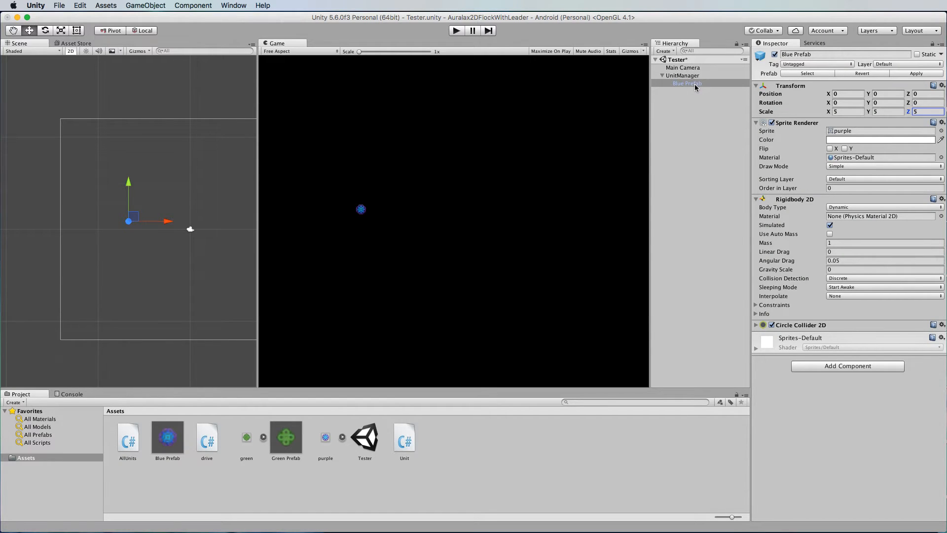
- Remove the Rigidbody 2D component from the Blue Prefab leader
click(687, 83)
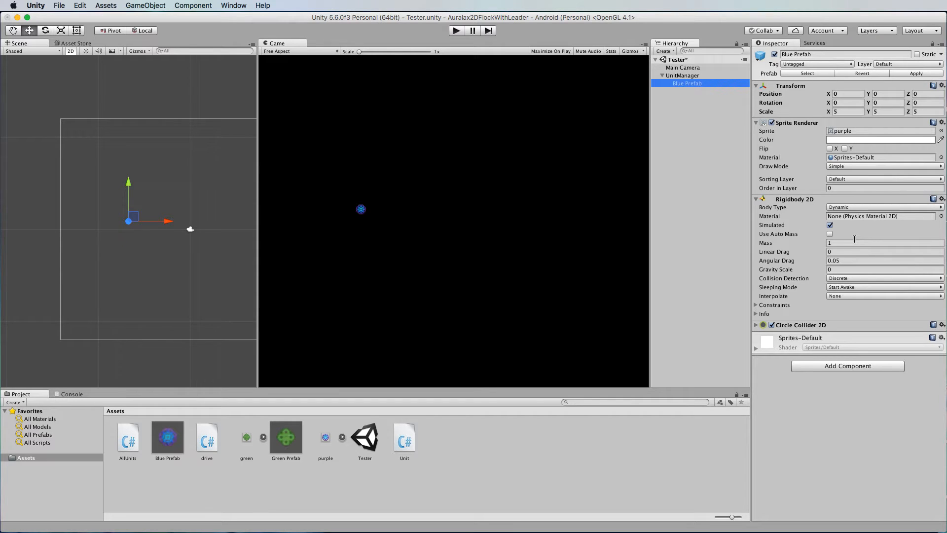
click(882, 243)
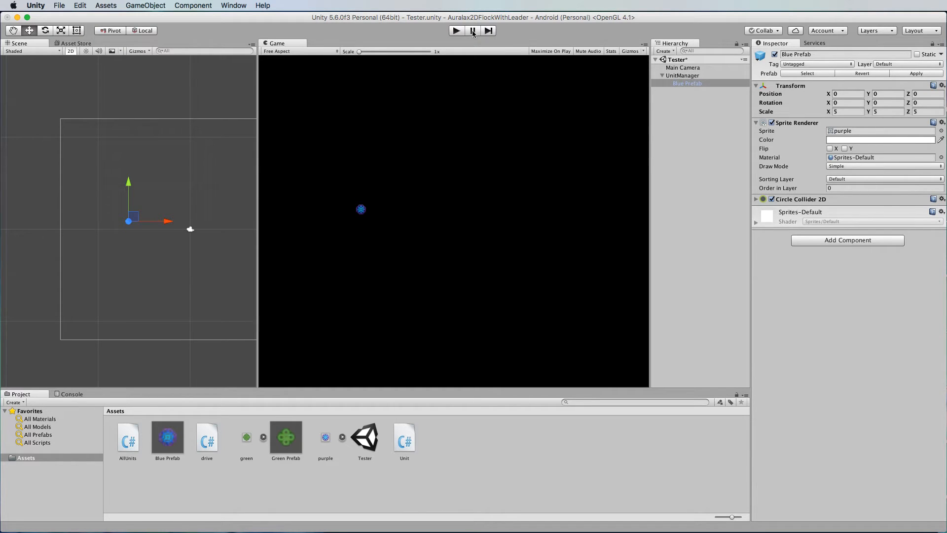
- Play-test the green flock beside the blue leader, stop, and open drive.cs in Sublime Text
click(455, 30)
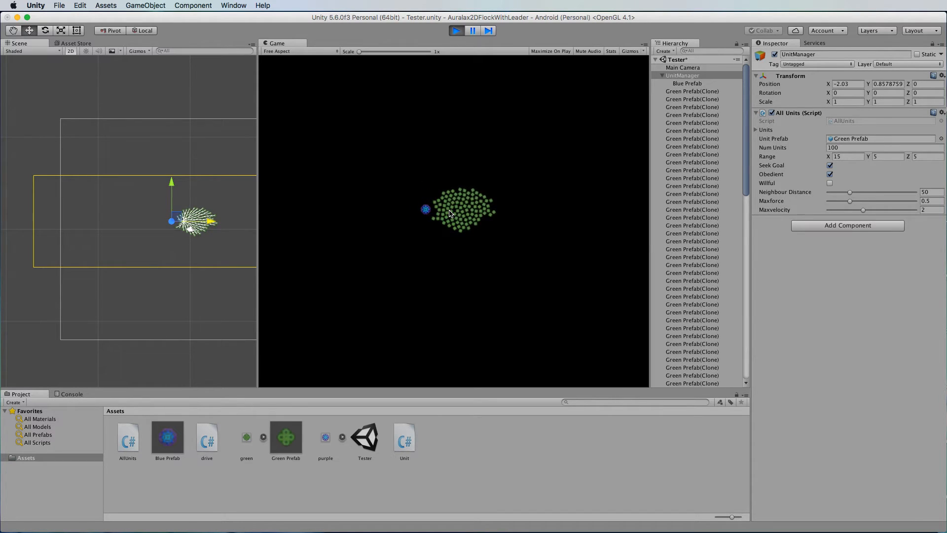
click(455, 31)
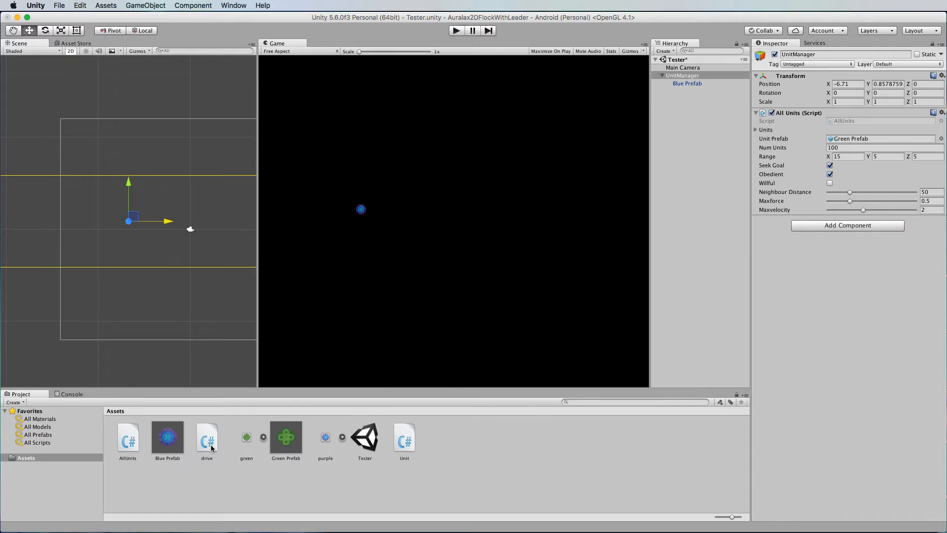
double_click(206, 436)
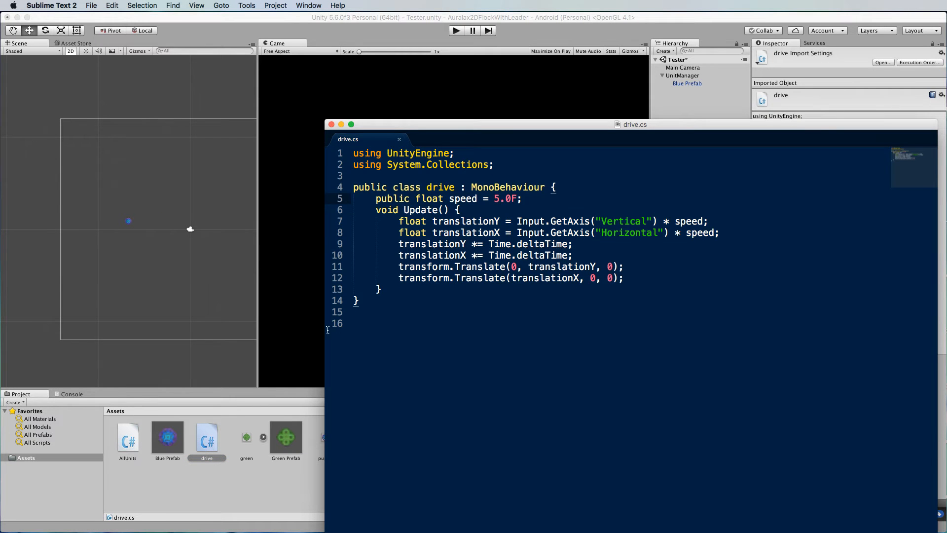
- Review translationY from the Vertical axis and the two speed*deltaTime scaling lines
click(351, 124)
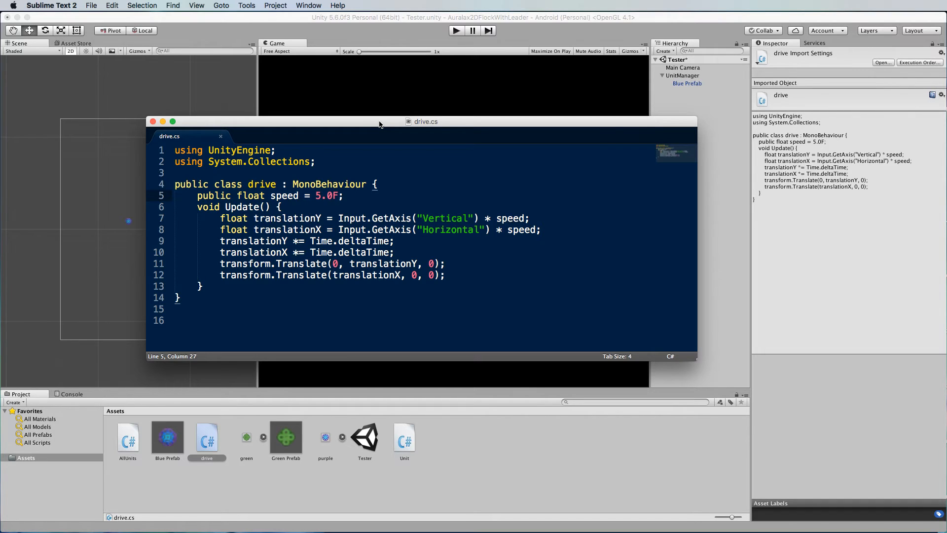
mouse_move(397, 160)
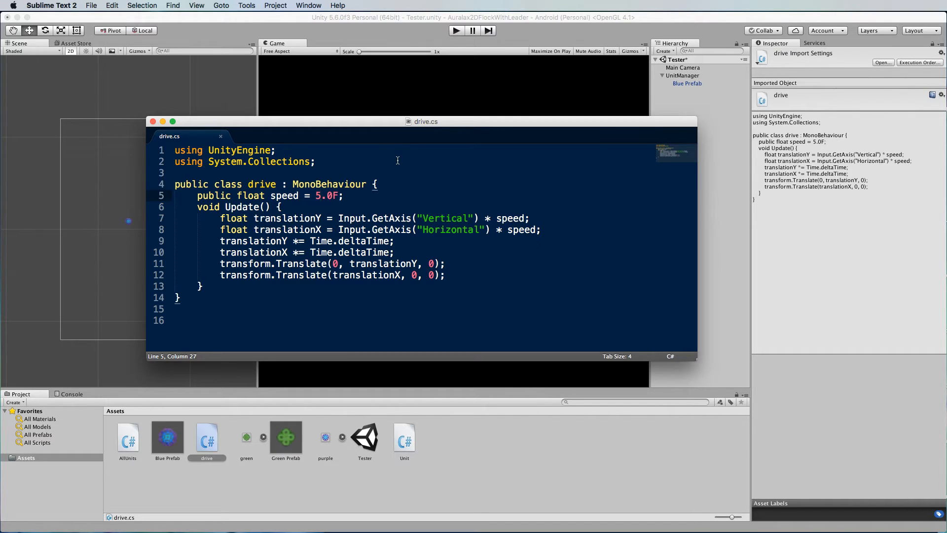
mouse_move(359, 202)
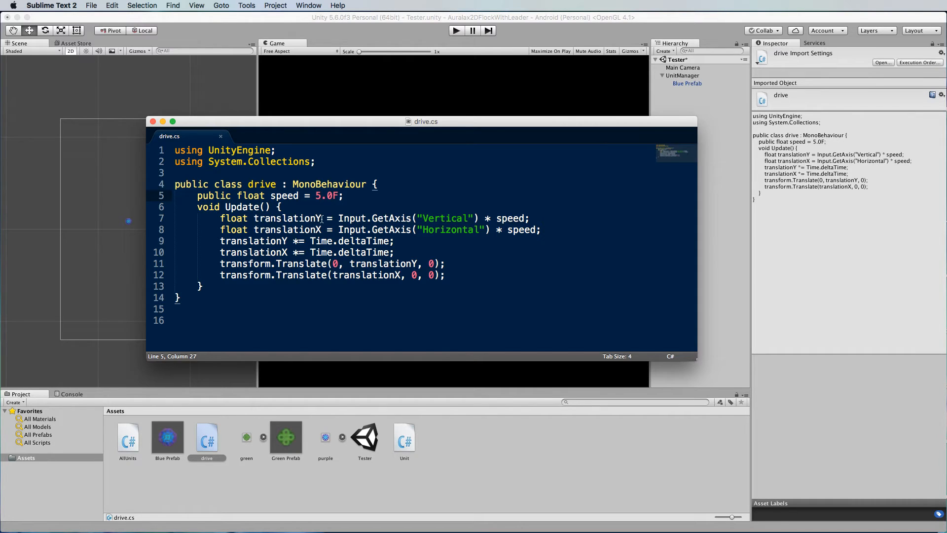
double_click(288, 218)
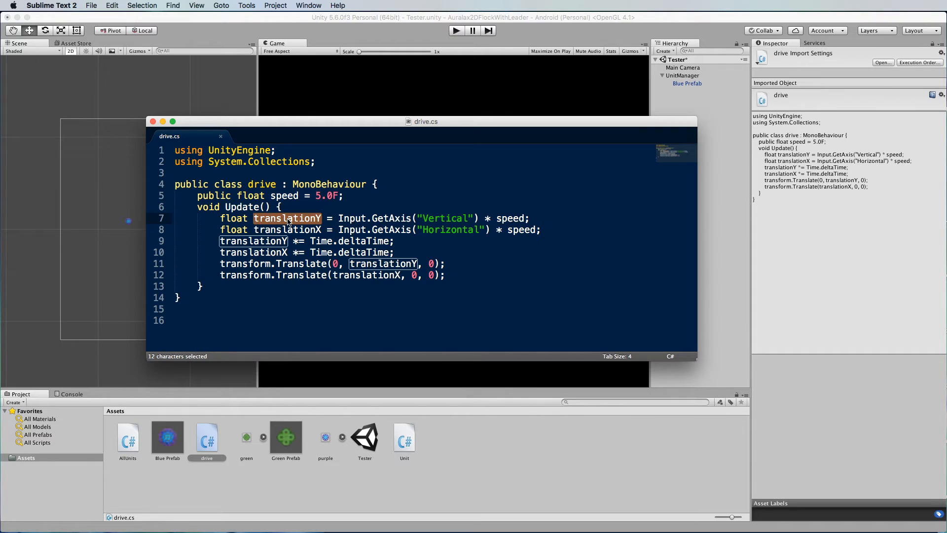
mouse_move(312, 223)
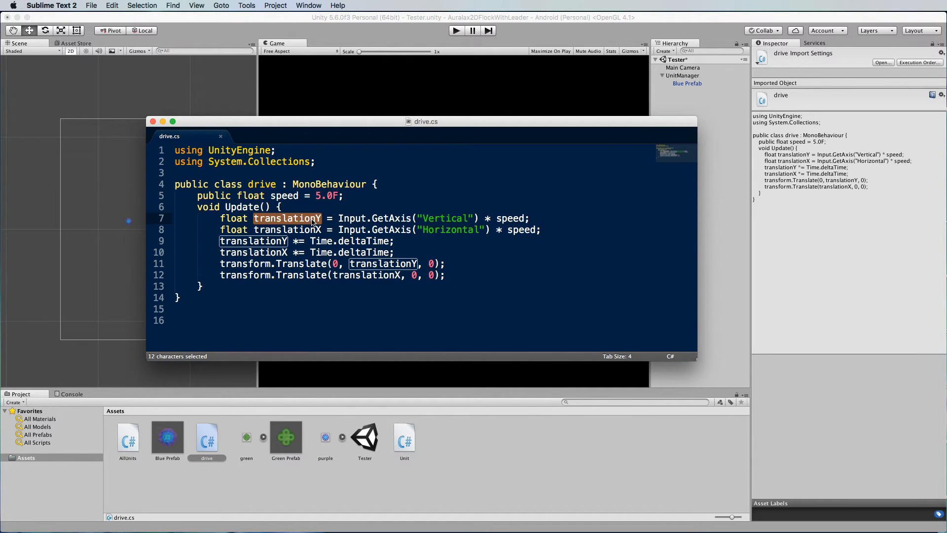
mouse_move(252, 238)
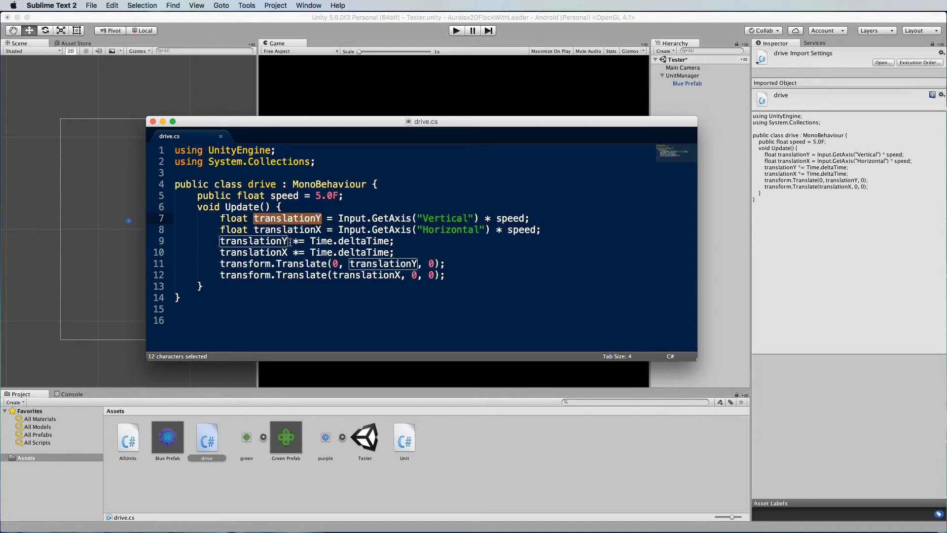
click(325, 230)
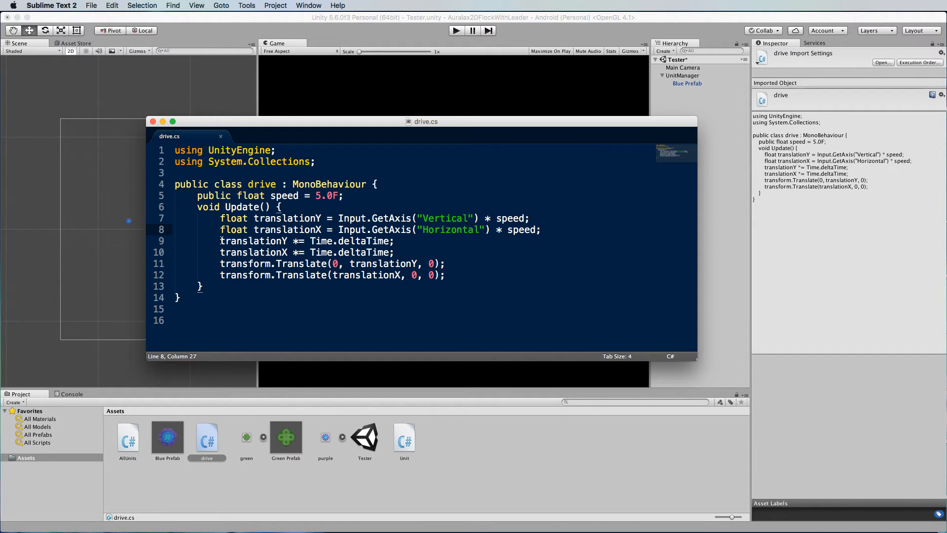
drag(221, 240, 393, 253)
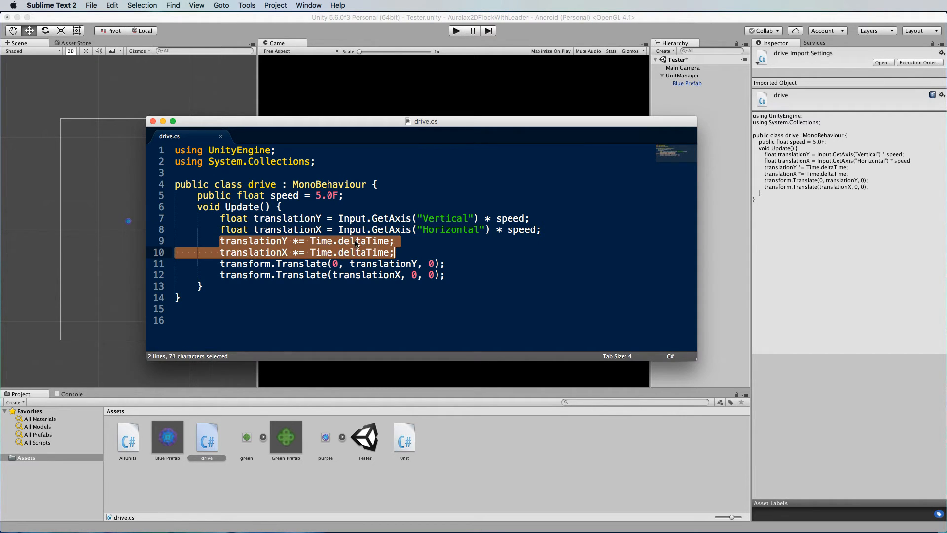
click(423, 252)
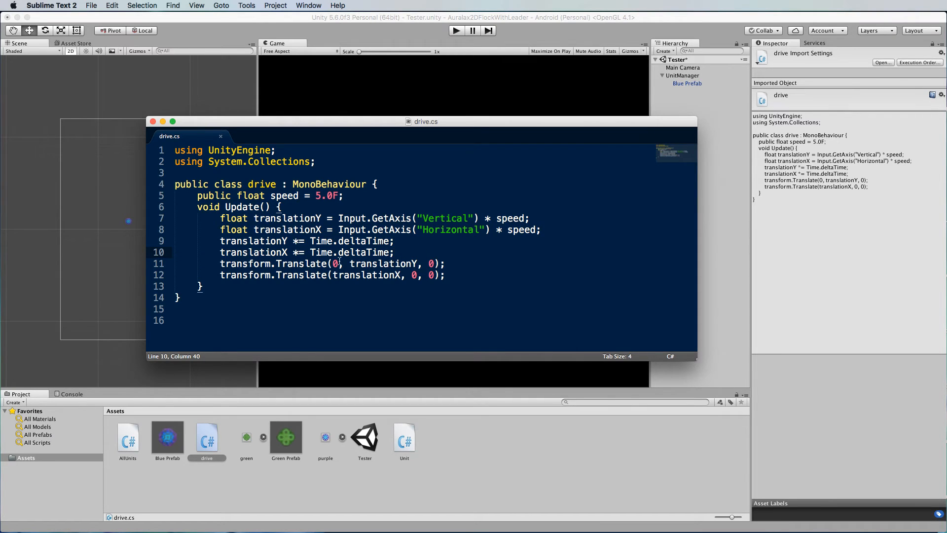
- Review the transform.Translate calls using translationY and translationX
double_click(383, 263)
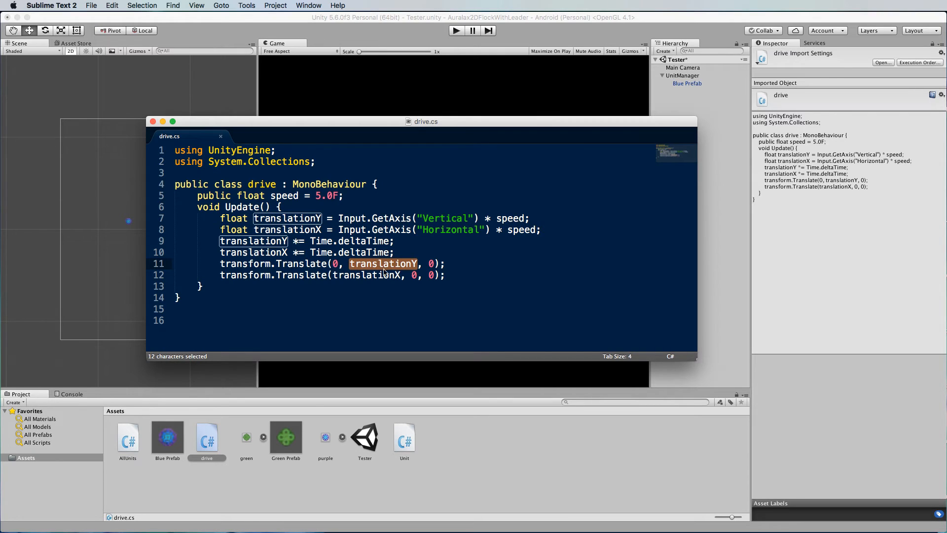
mouse_move(416, 267)
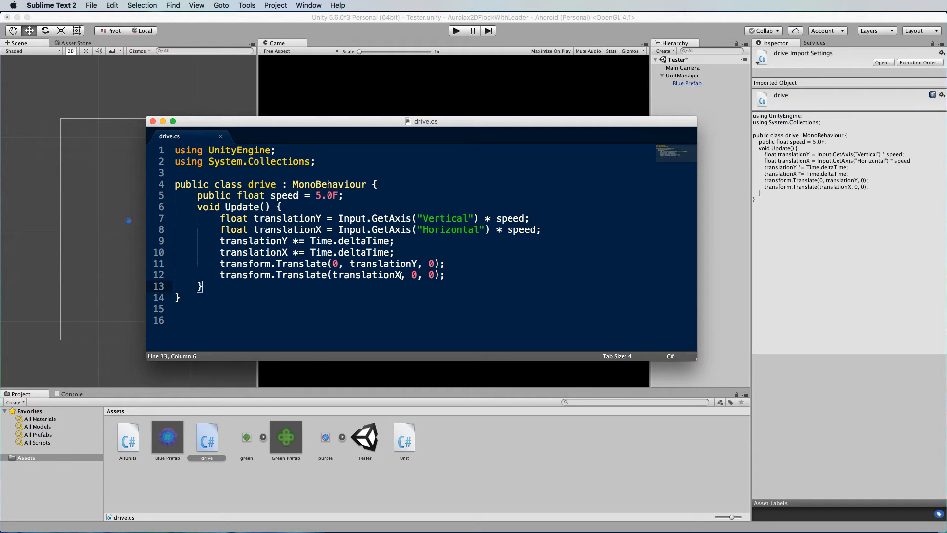
double_click(365, 275)
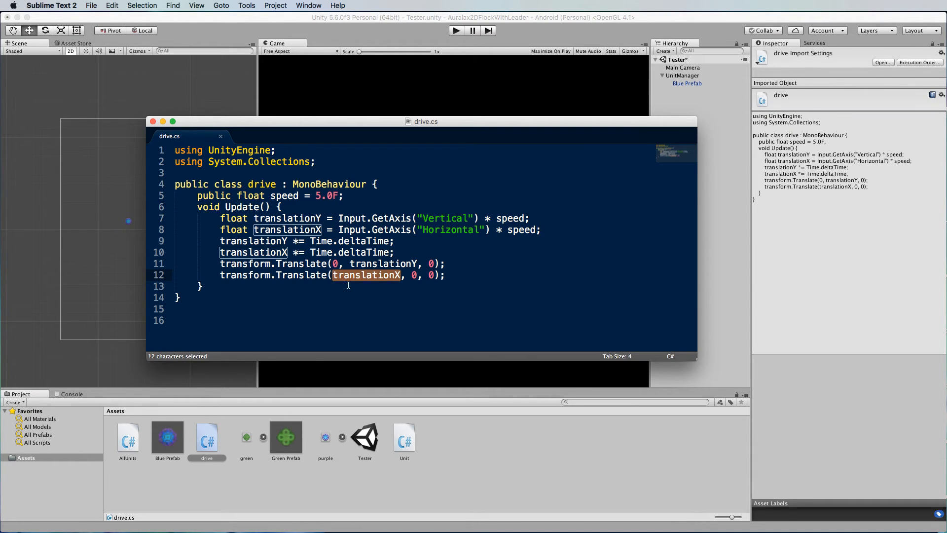
mouse_move(426, 241)
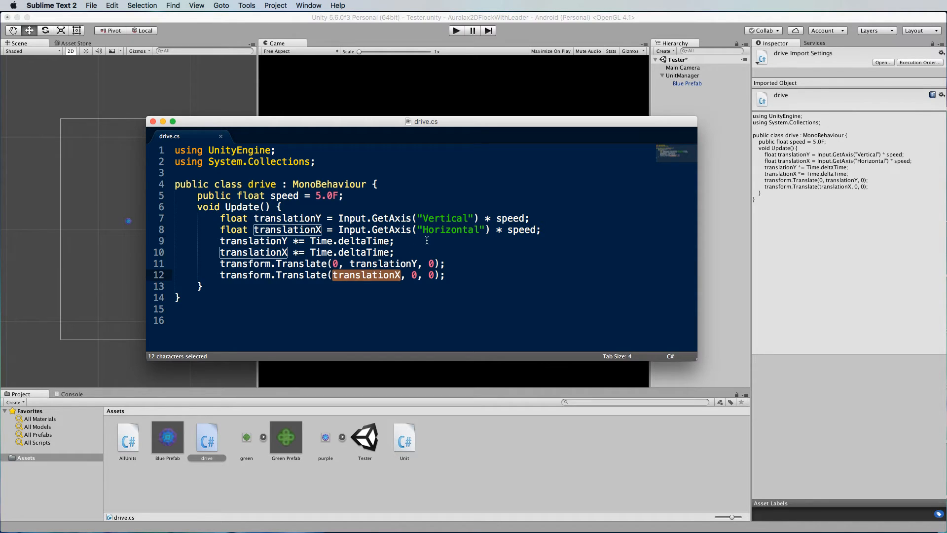
click(367, 275)
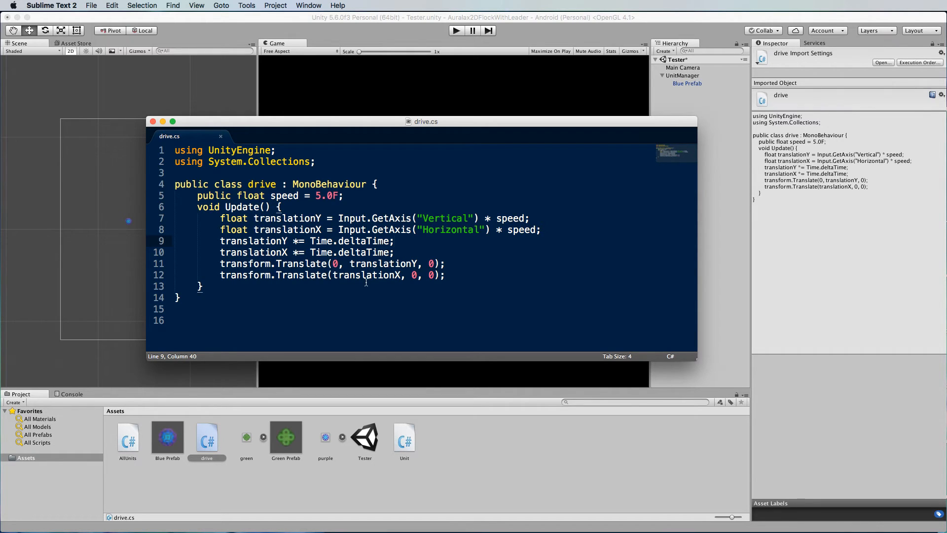
mouse_move(381, 219)
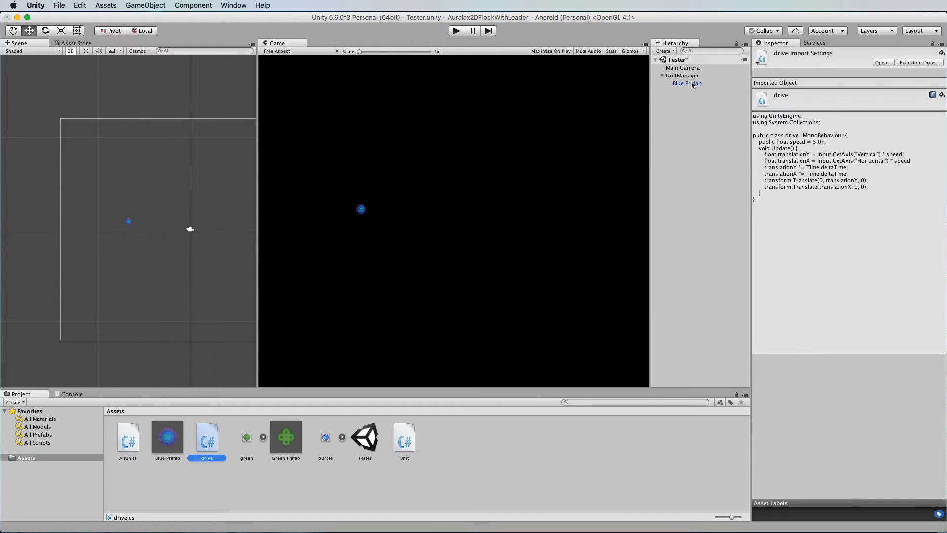
- Inspect the Blue Prefab leader in Unity, then reopen drive.cs
click(686, 83)
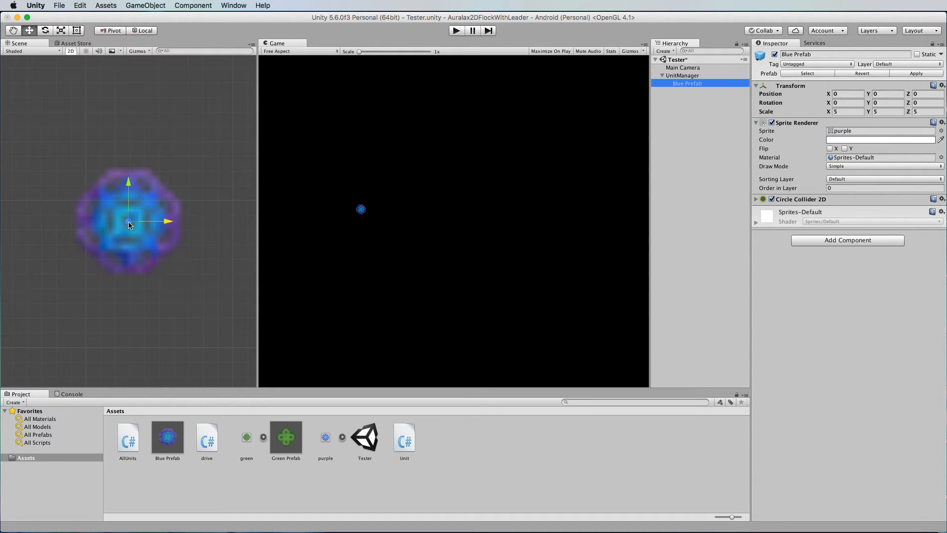
mouse_move(126, 208)
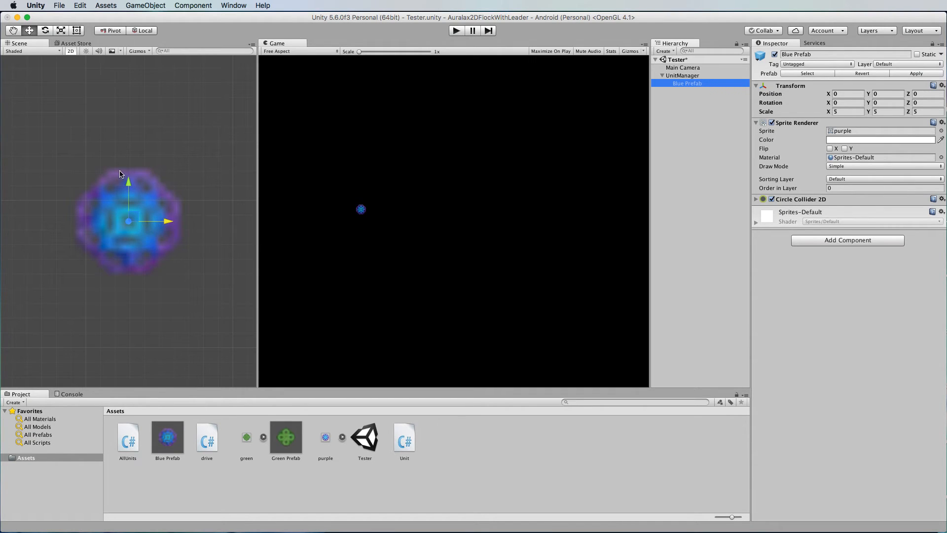
mouse_move(116, 127)
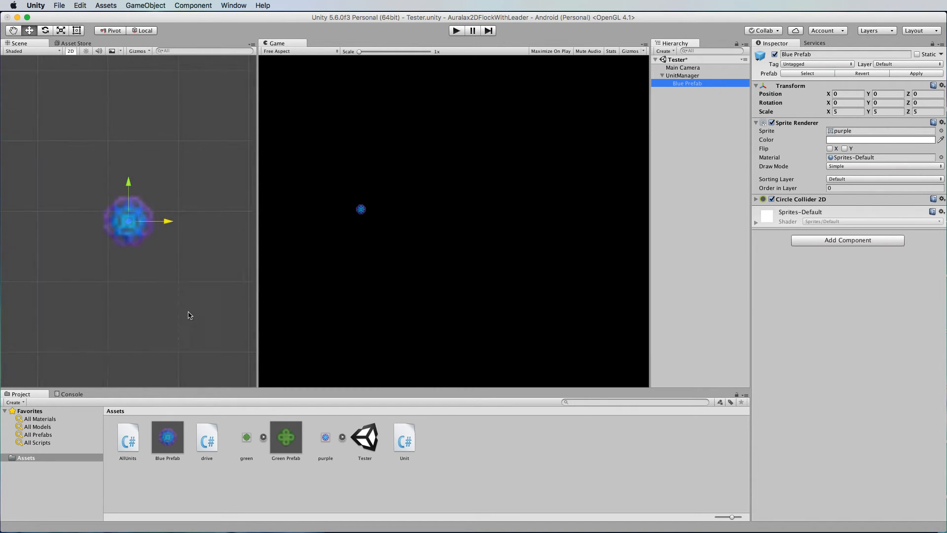
double_click(206, 437)
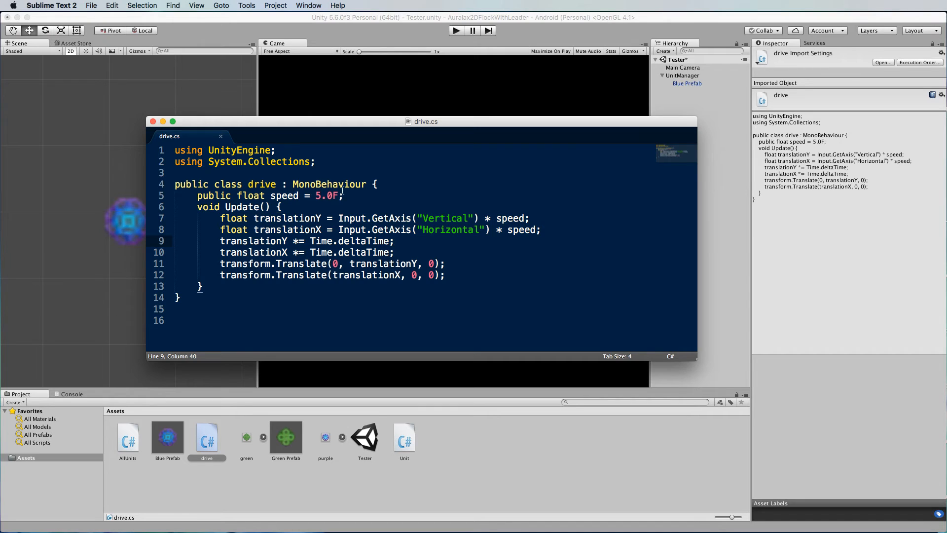
- Save drive.cs, close the Sublime Text window and return to Unity
key(cmd+s)
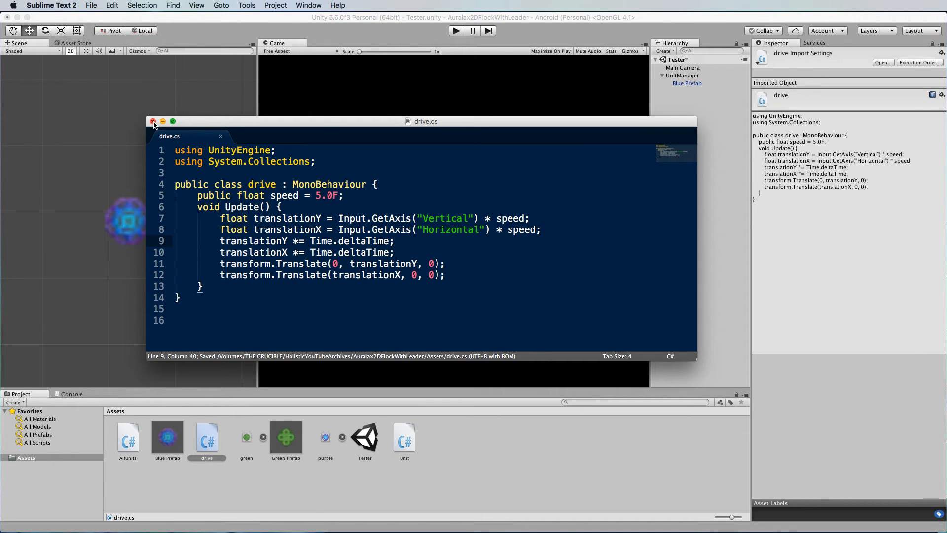
click(153, 122)
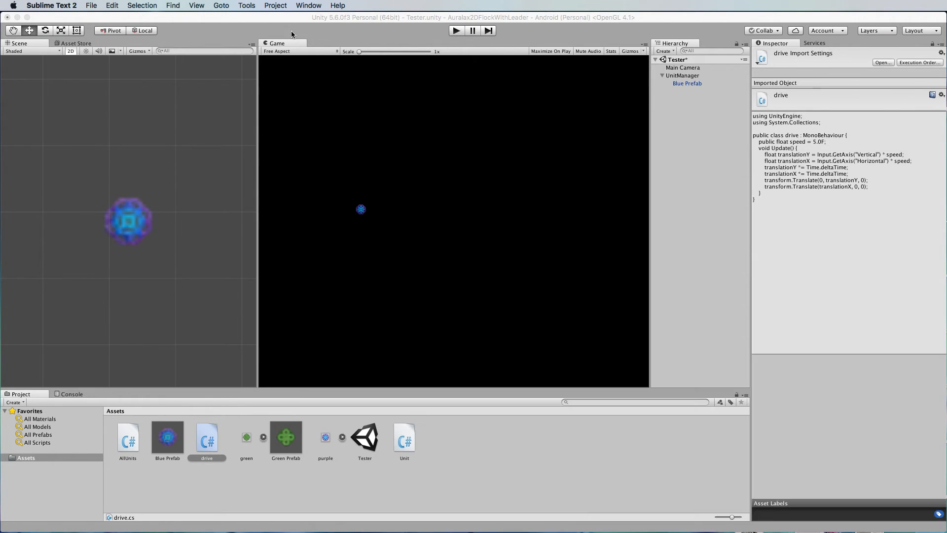
click(206, 437)
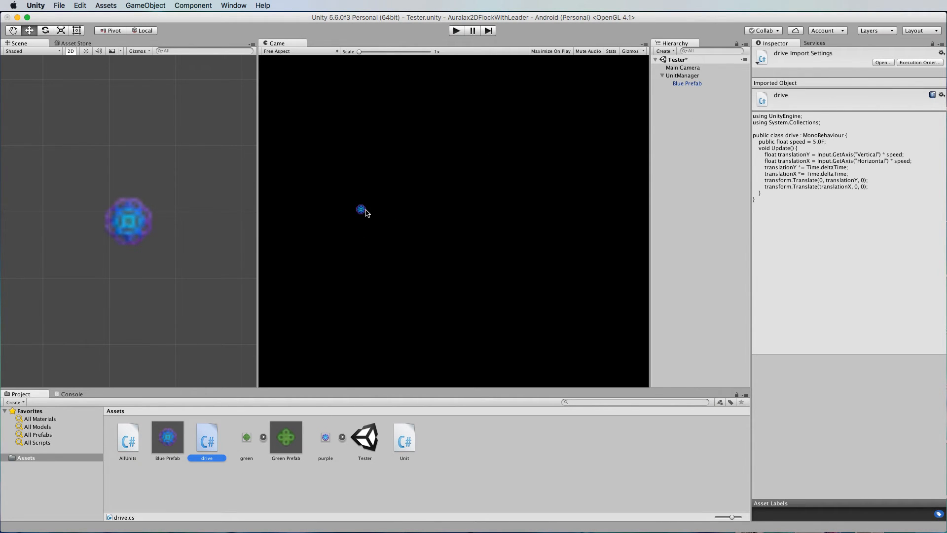
mouse_move(360, 198)
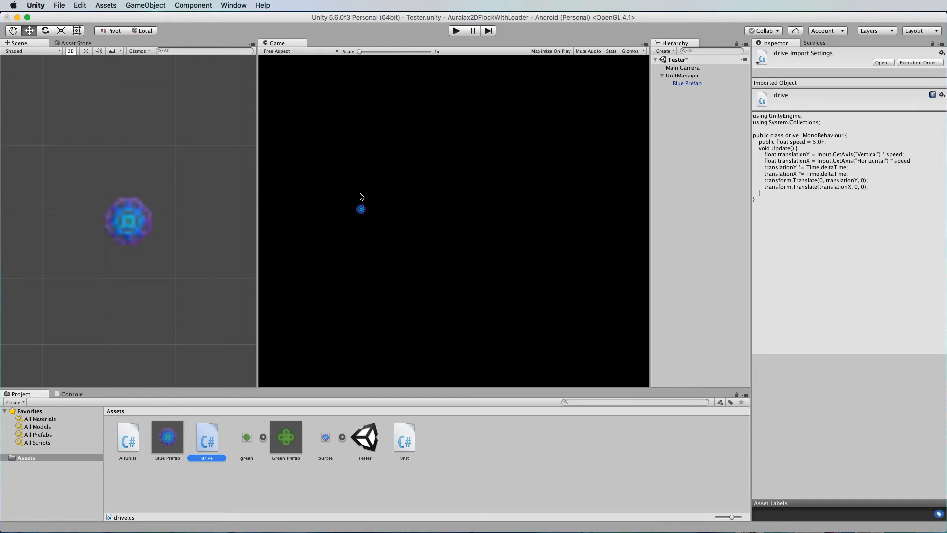
mouse_move(364, 220)
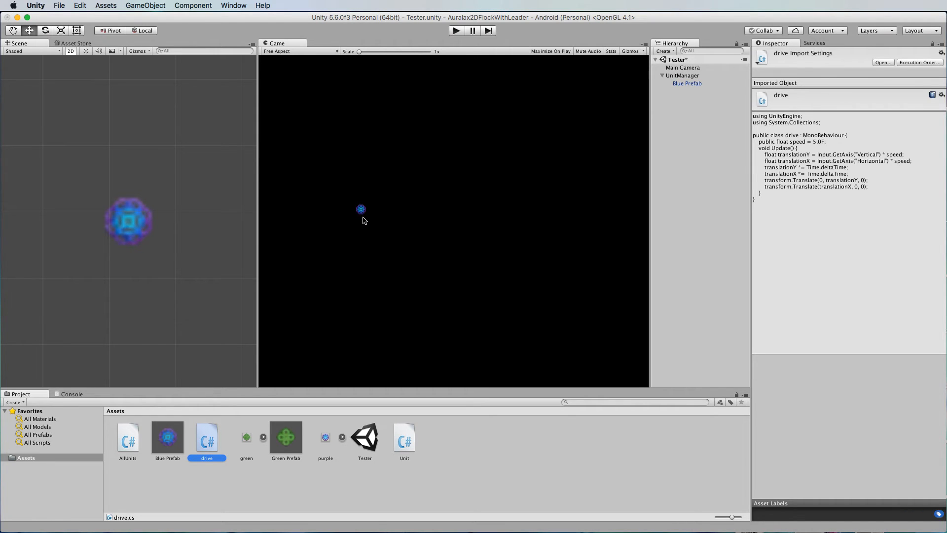
mouse_move(220, 430)
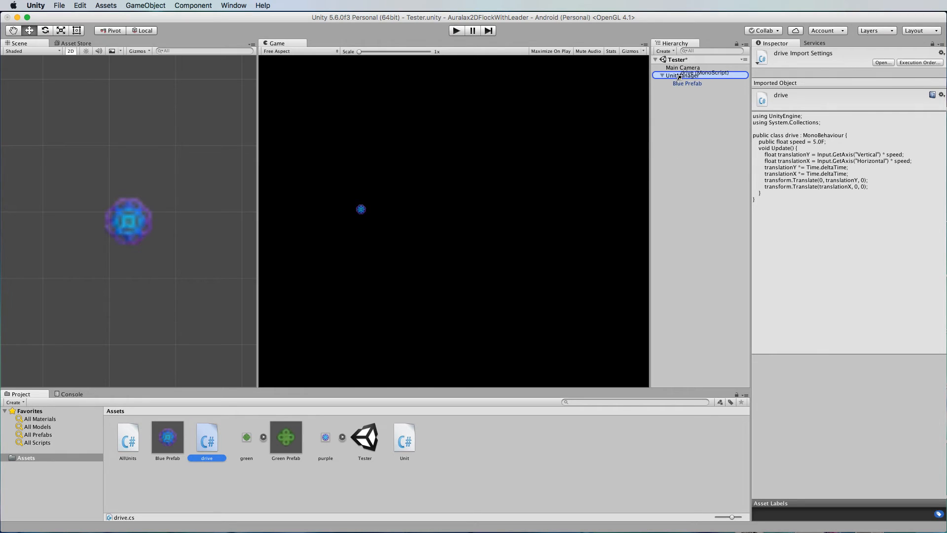
- Attach drive.cs to UnitManager, giving it a Drive component with Speed 5
click(682, 75)
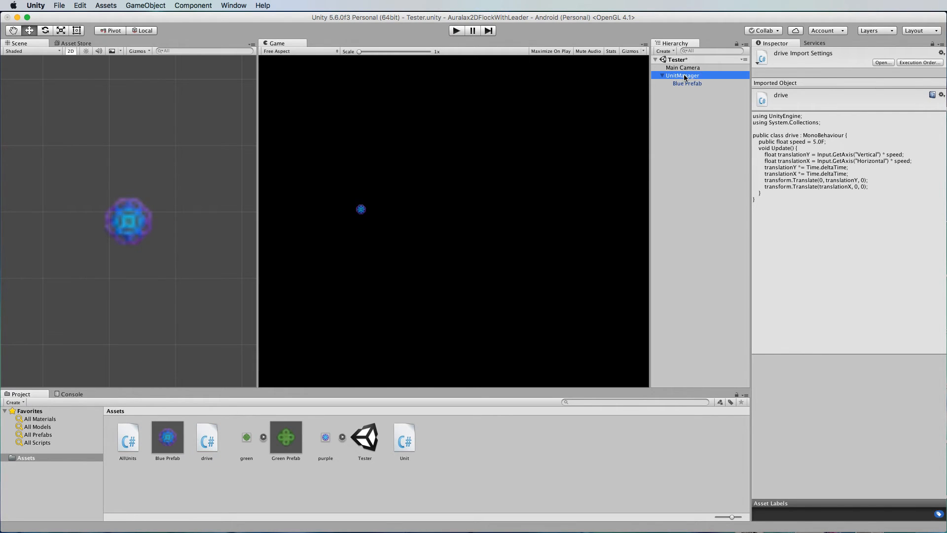
click(681, 75)
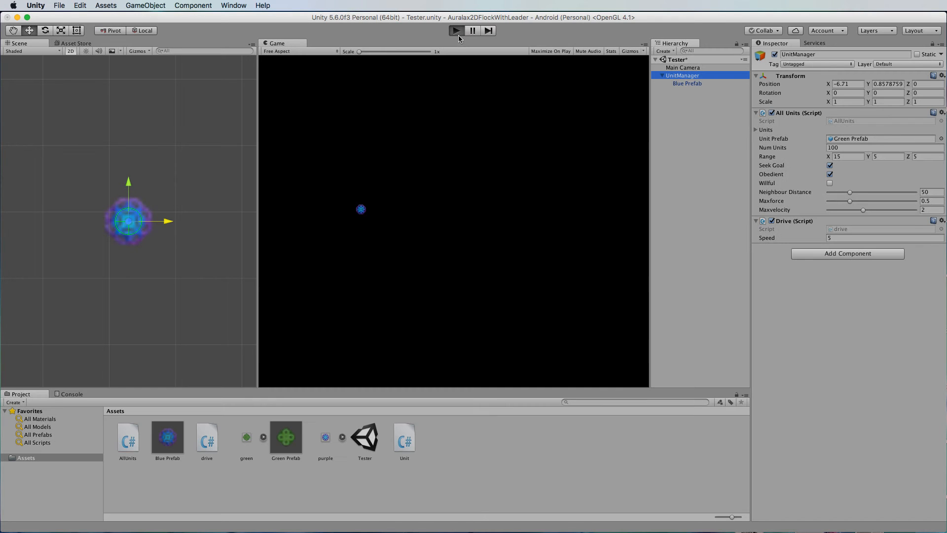
- Play the scene with the flock swarming the driven leader, then untick Seek Goal
click(454, 31)
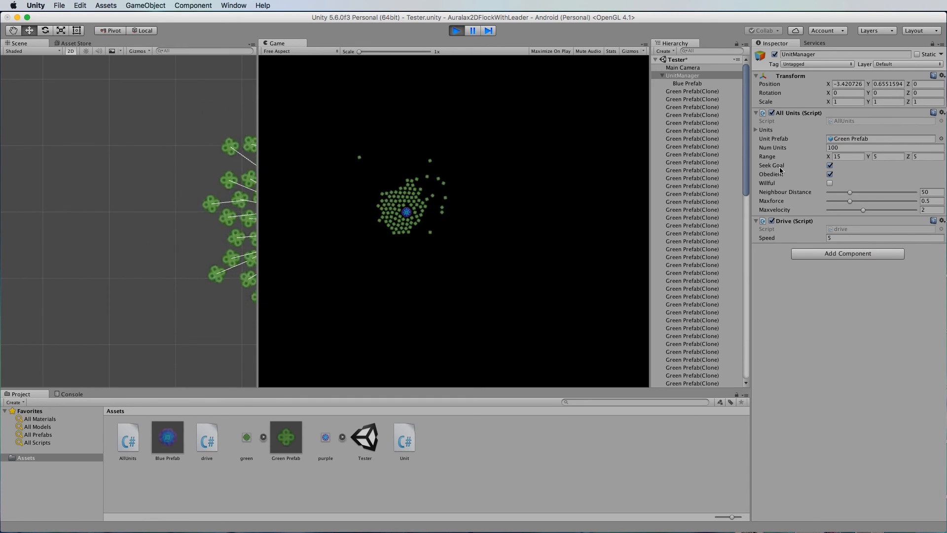
click(829, 165)
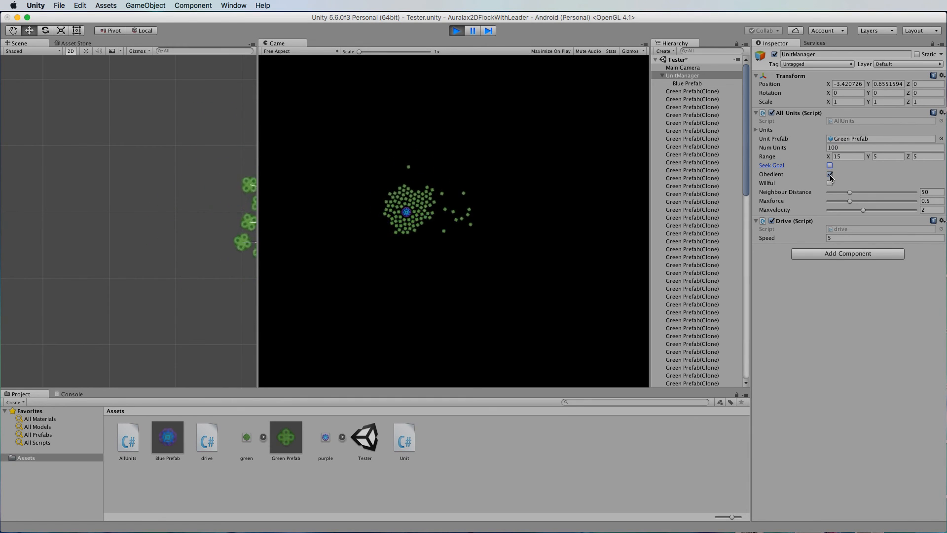